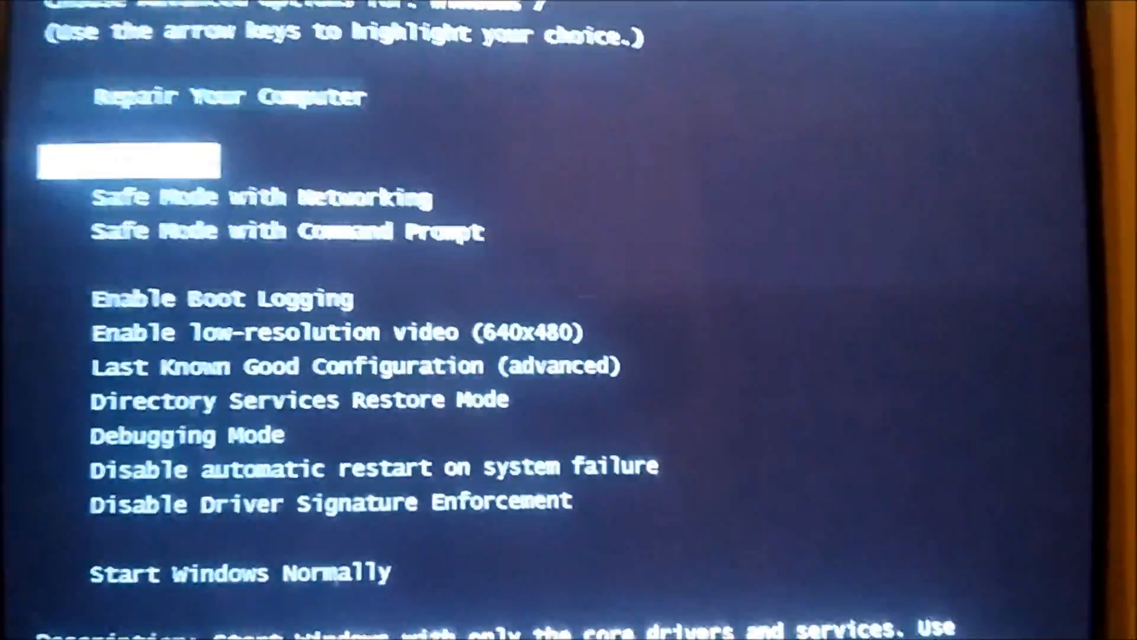
Choose a startup option from Advanced Boot Options so Windows continues booting.
key(down)
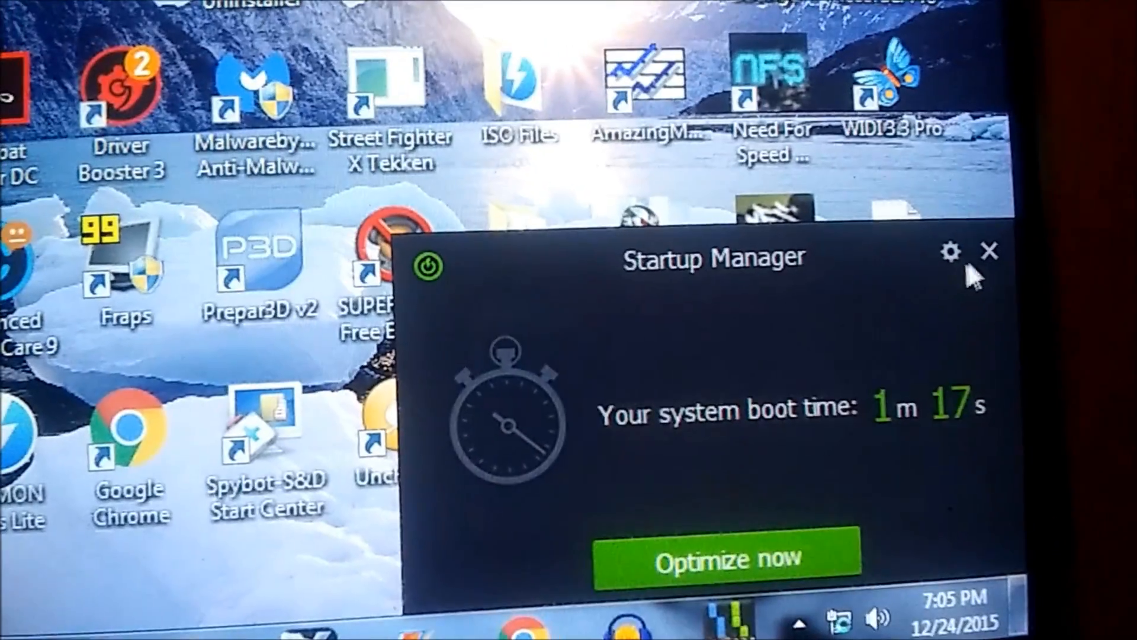
Dismiss the Startup Manager boot-time notice on the desktop.
click(986, 251)
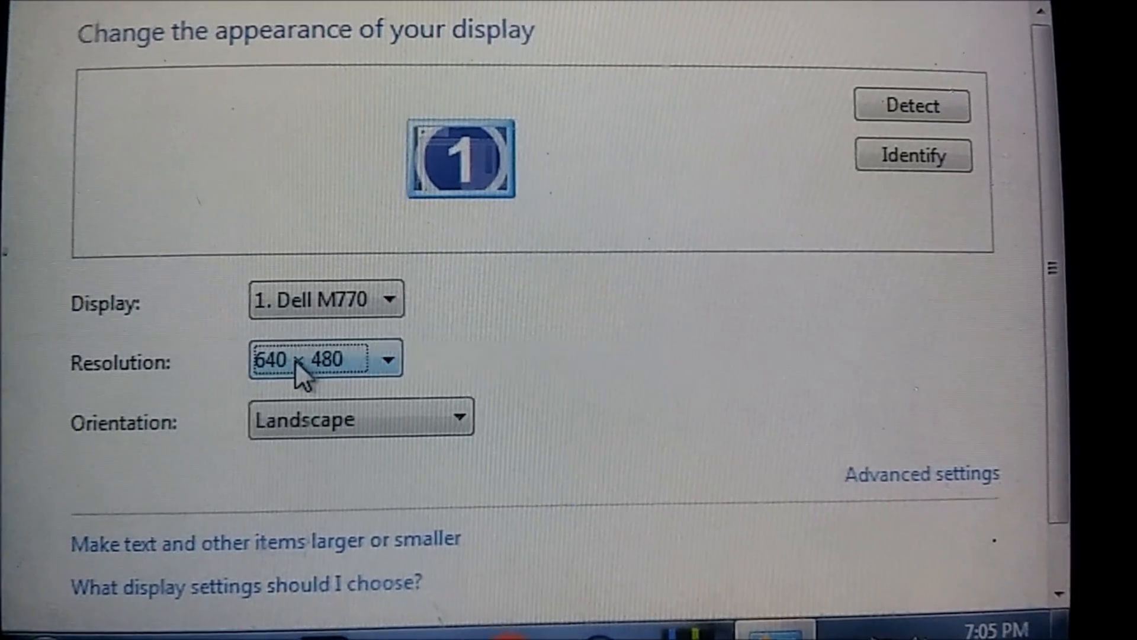
Raise the Dell M770 resolution from 640 × 480 to 1280 × 1024 (recommended) and keep the change.
click(324, 359)
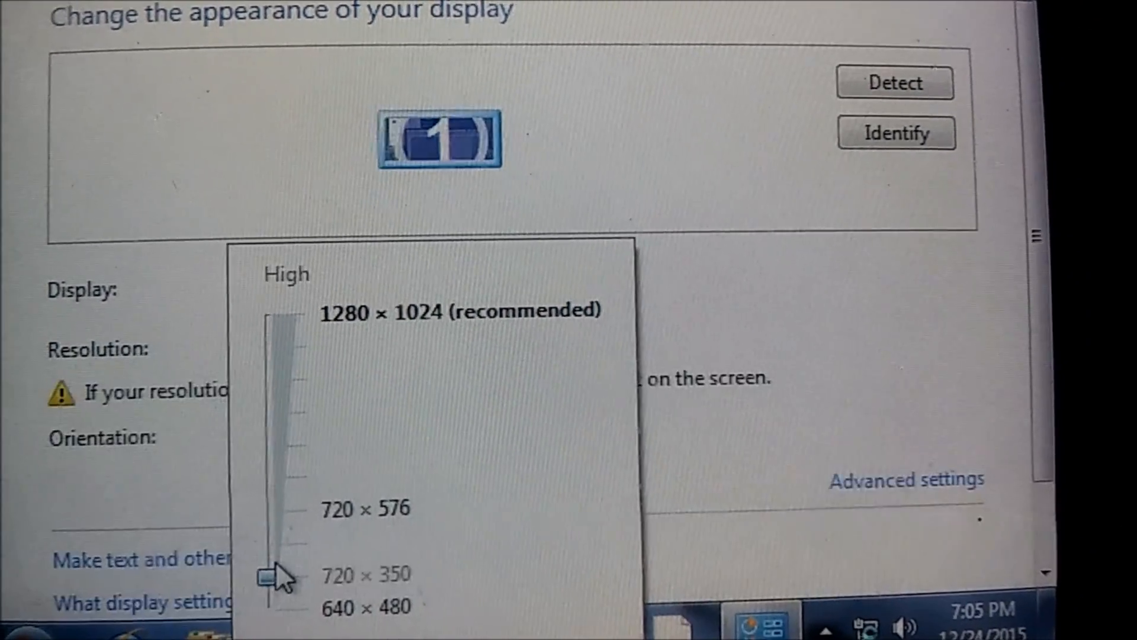
drag(273, 573, 261, 307)
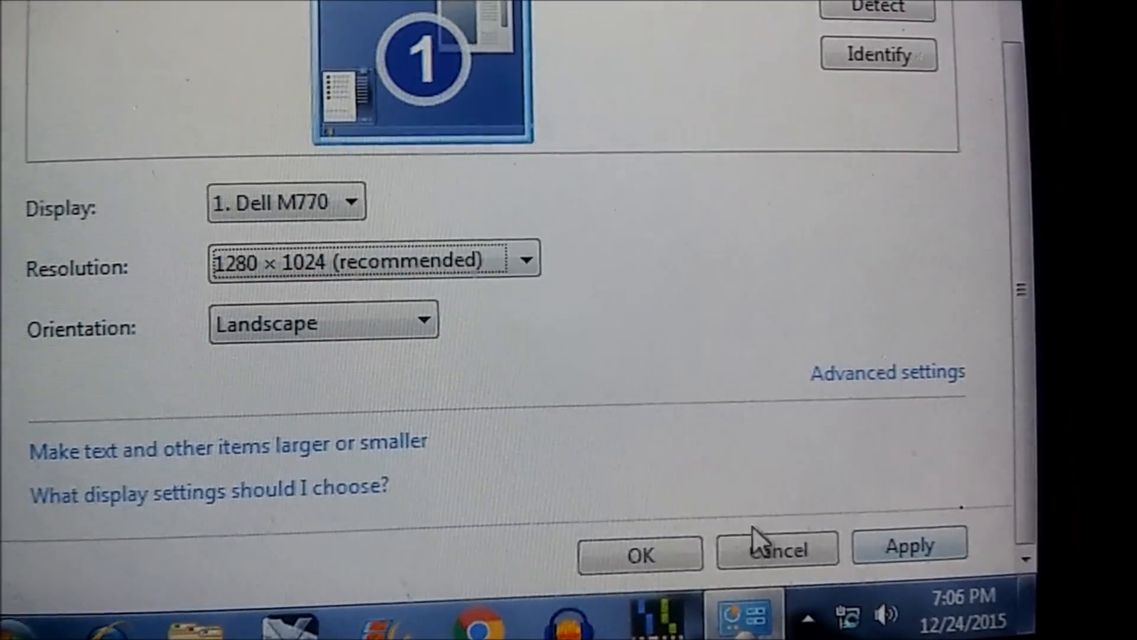
click(909, 545)
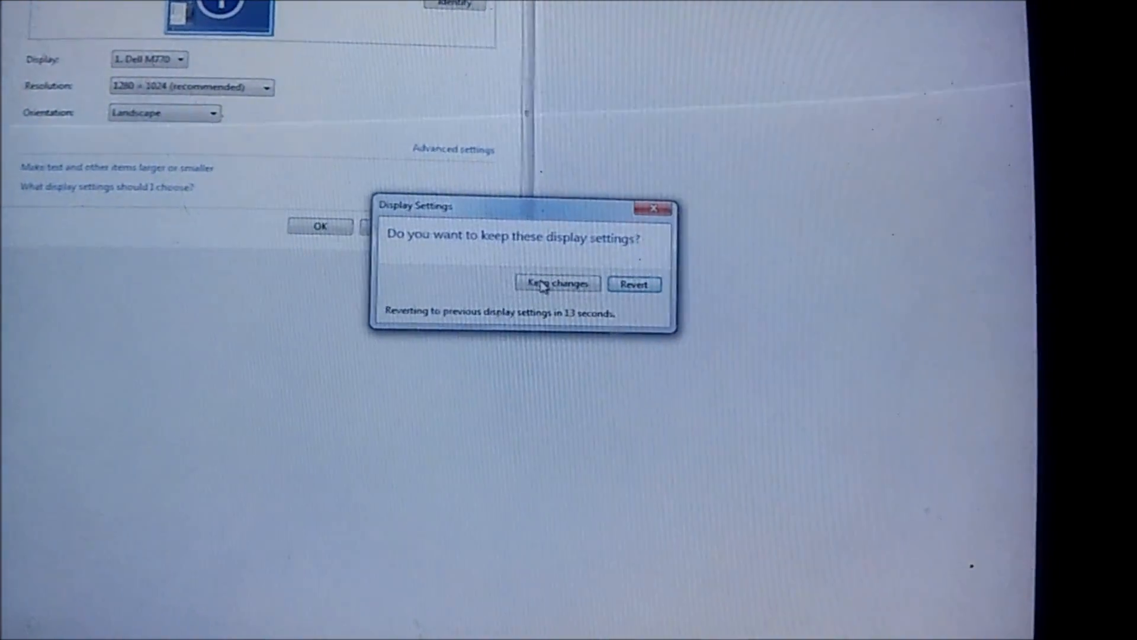
click(557, 283)
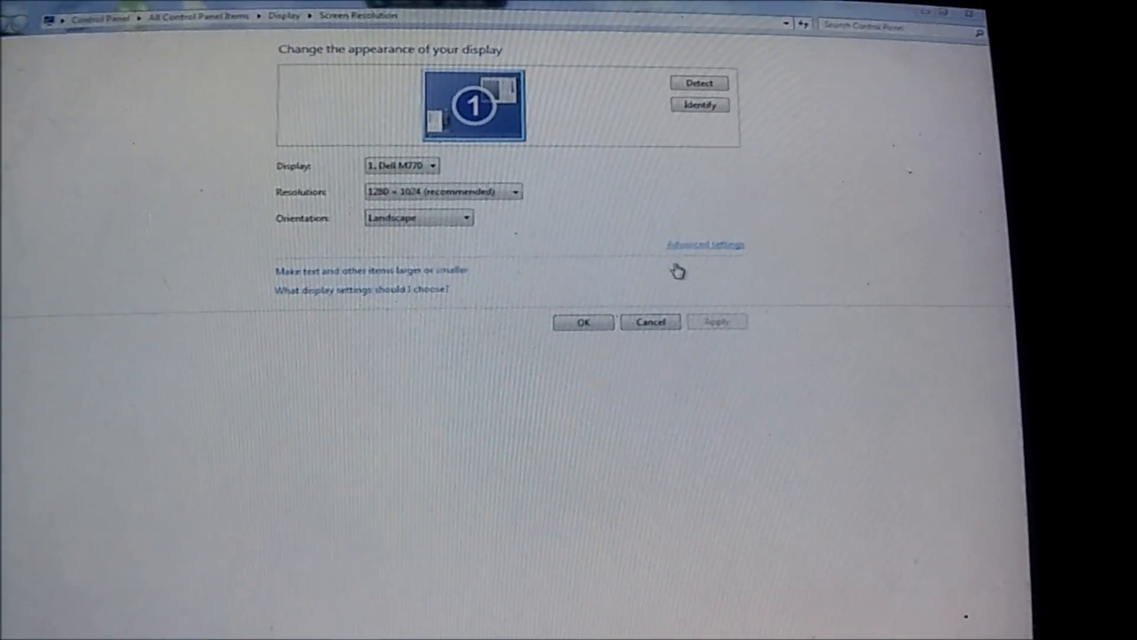
In Advanced settings Monitor properties, enable 'Hide modes that this monitor cannot display' and confirm.
click(705, 244)
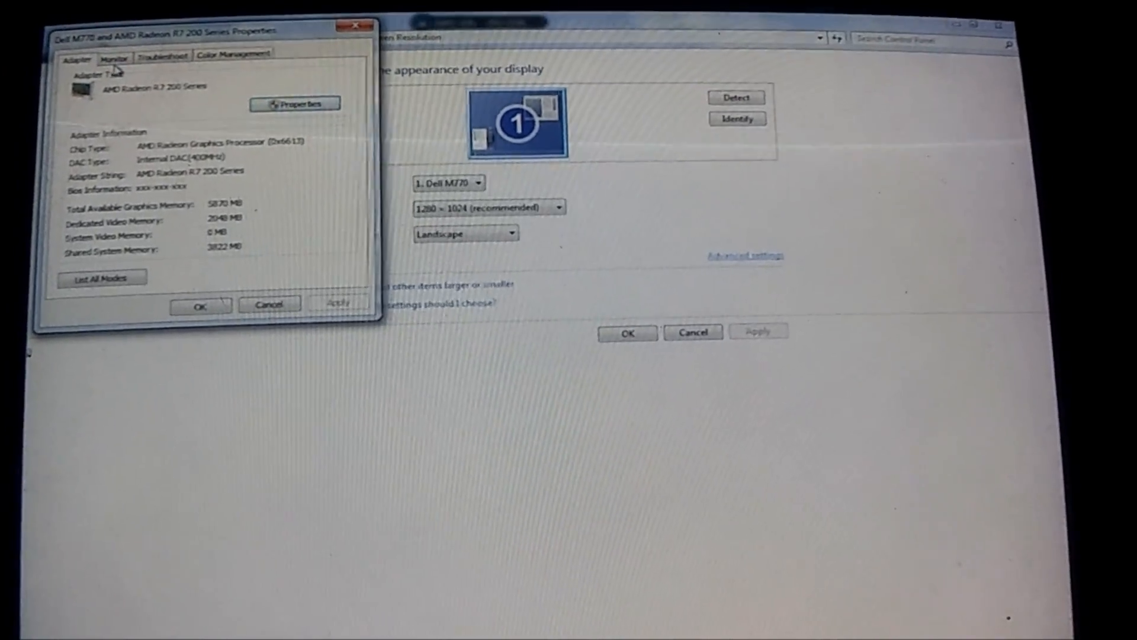
click(115, 58)
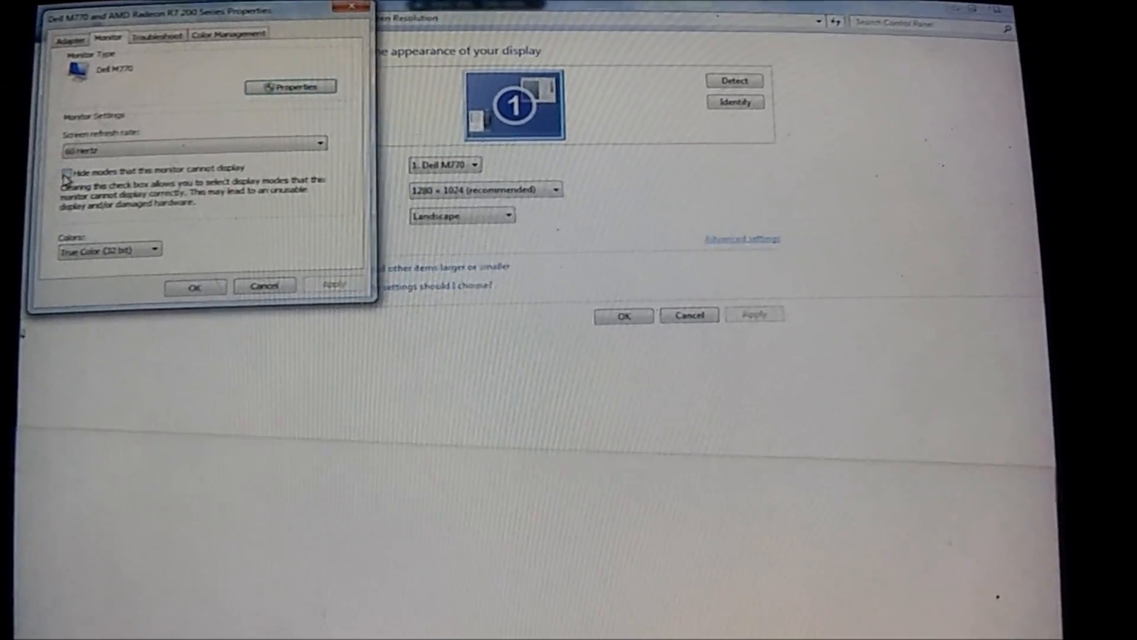
click(65, 171)
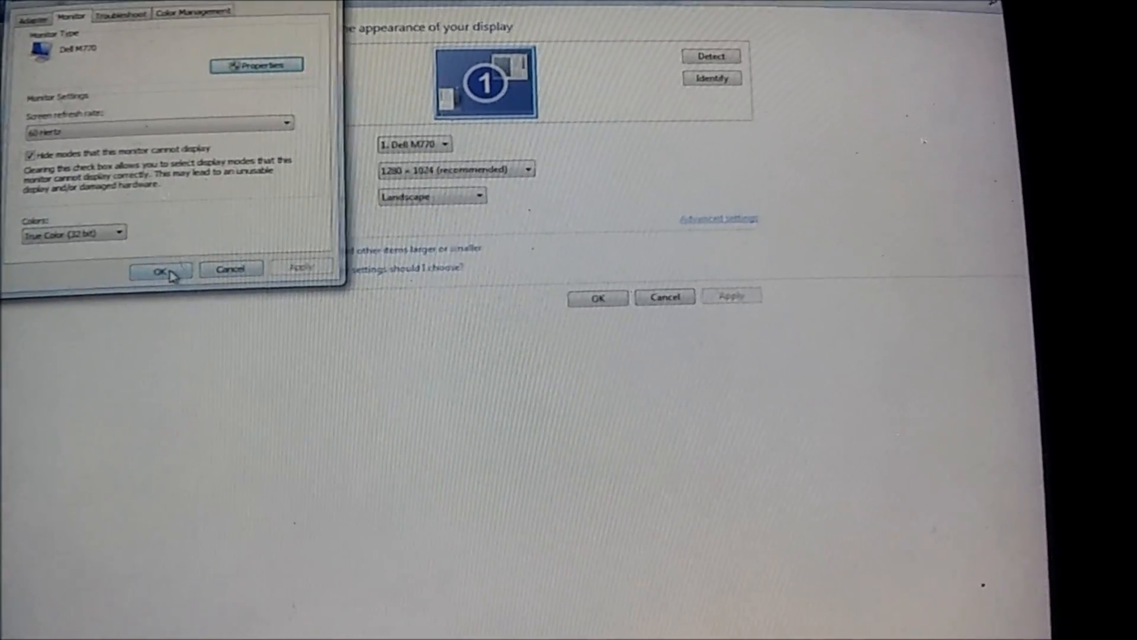
click(160, 270)
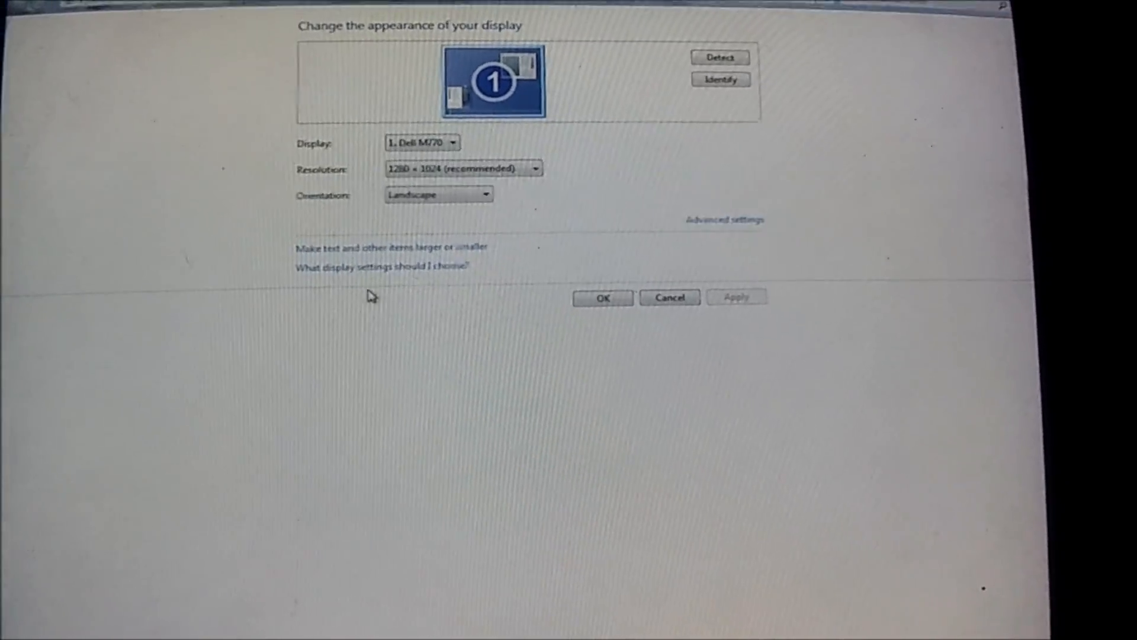